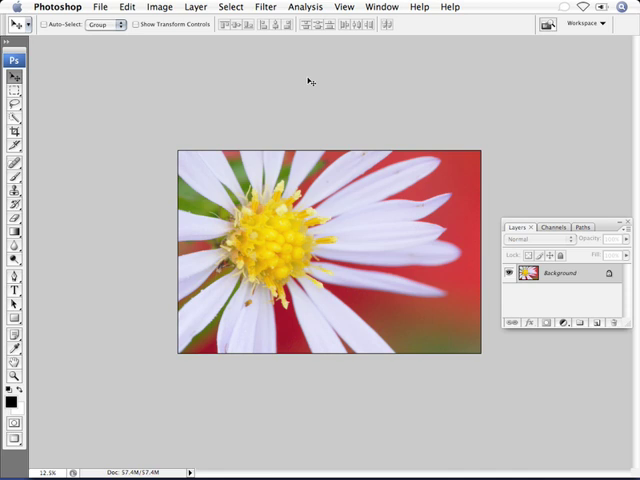
# Step: Launch the Dfine 2.0 filter from the Filter menu on the daisy photo
pyautogui.click(265, 7)
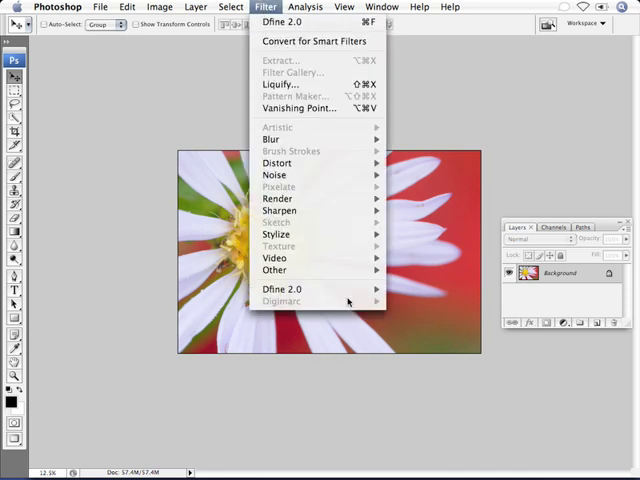
pyautogui.moveTo(300, 289)
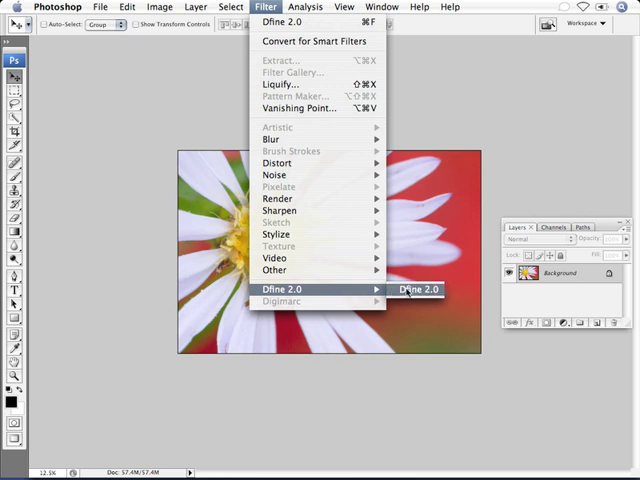
pyautogui.click(418, 289)
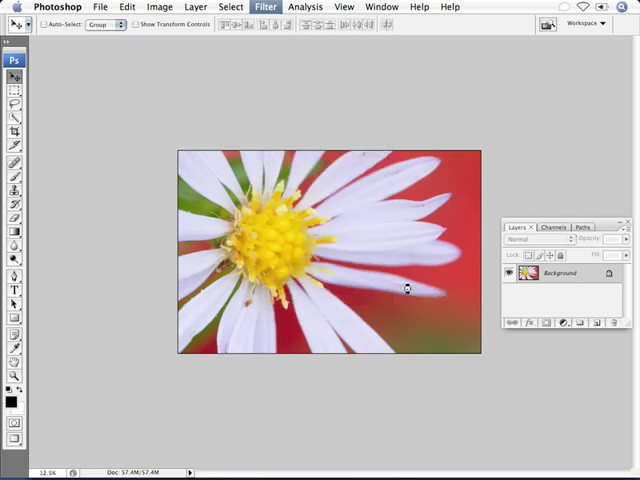
# Step: Set the noise measuring method to Automatic and measure the photo's noise
pyautogui.click(264, 7)
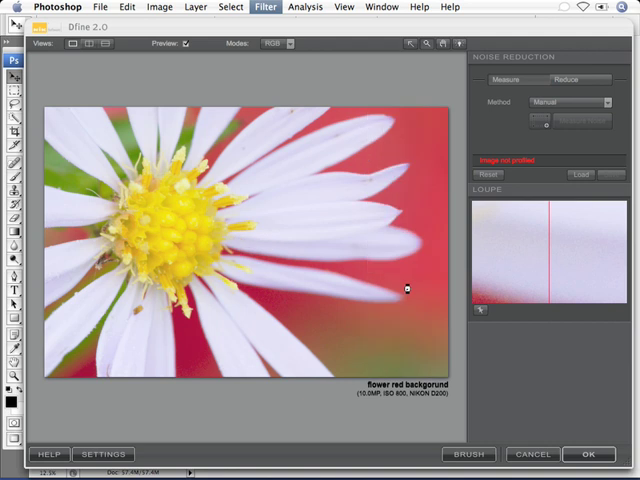
pyautogui.click(572, 102)
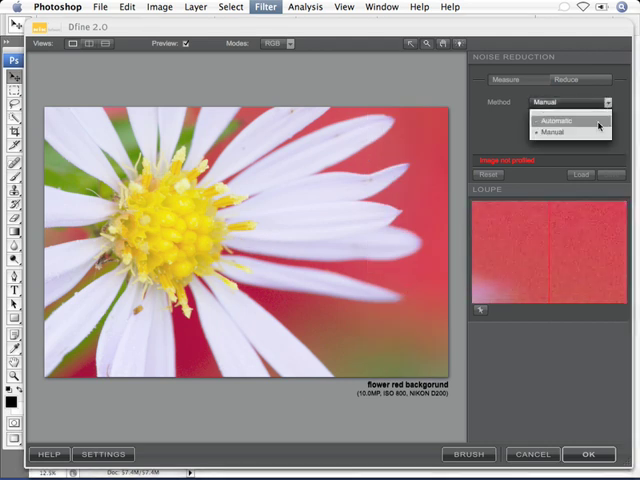
pyautogui.click(556, 120)
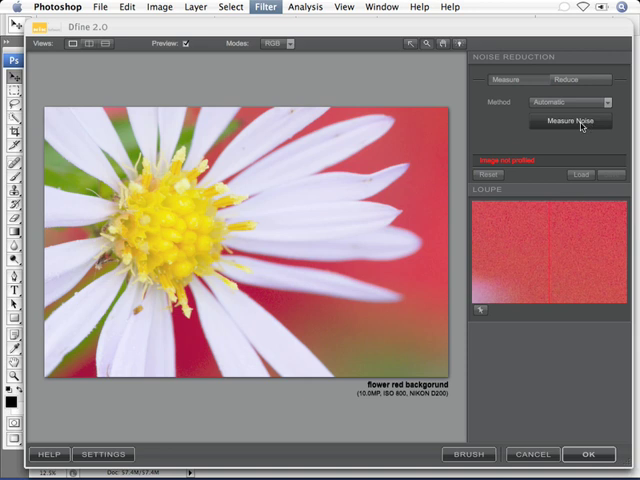
pyautogui.click(570, 120)
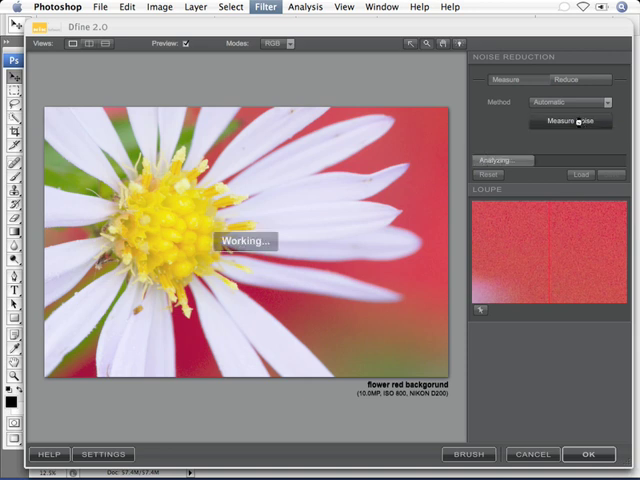
pyautogui.click(568, 121)
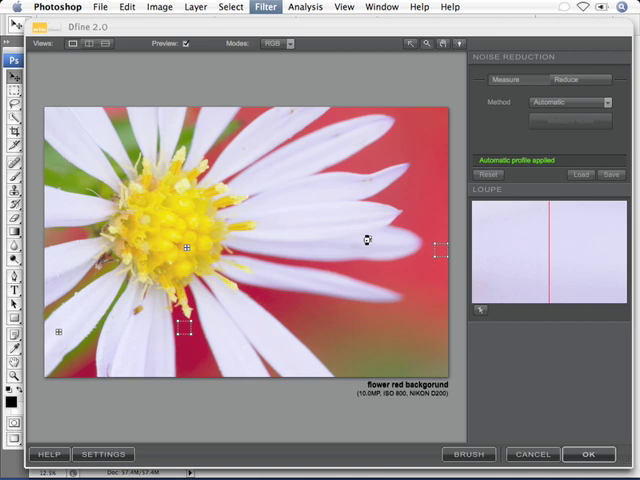
pyautogui.moveTo(370, 242)
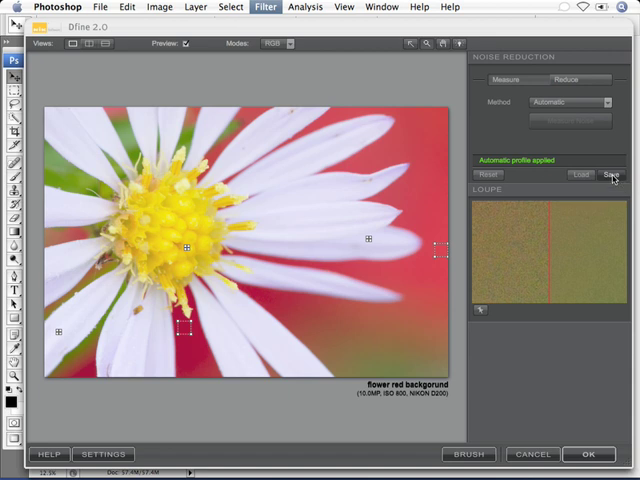
# Step: In the Reduce stage, set the reduction method to Color Ranges
pyautogui.click(567, 80)
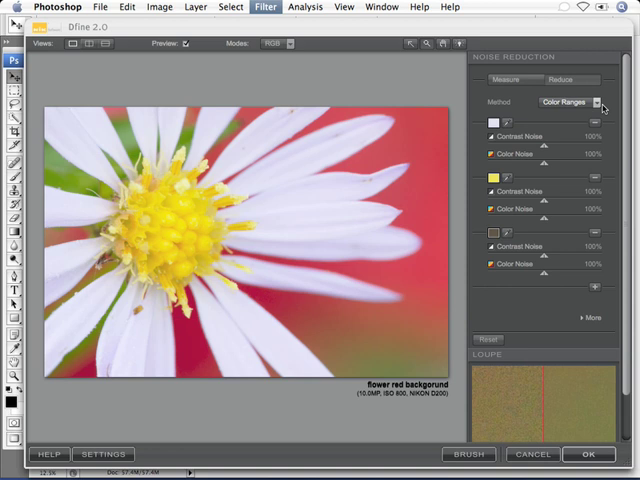
pyautogui.click(570, 102)
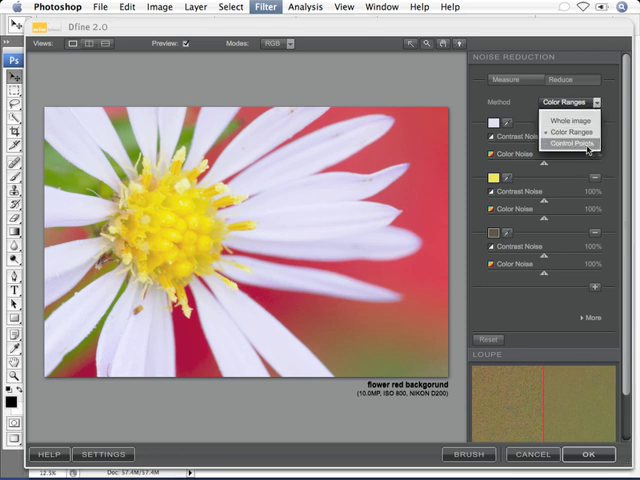
pyautogui.click(570, 142)
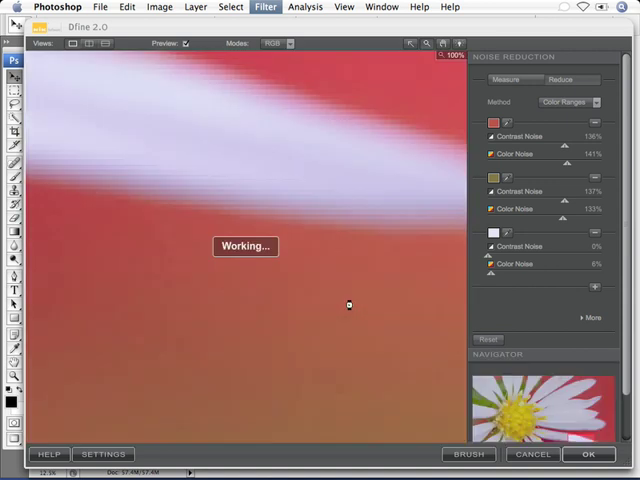
pyautogui.moveTo(625, 263)
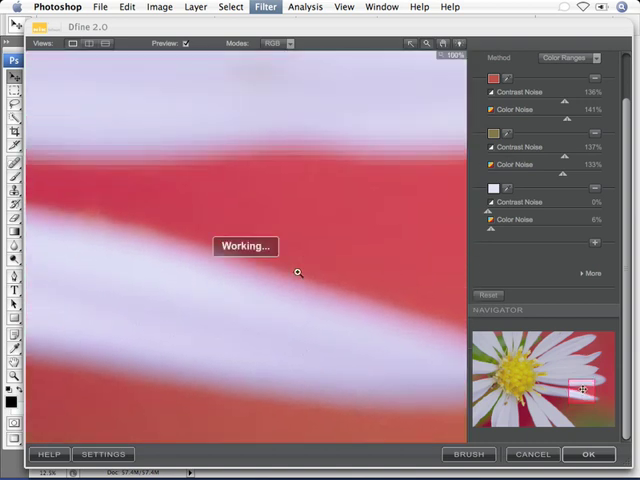
# Step: Move the enlarged preview to a petal edge against the red background
pyautogui.click(90, 43)
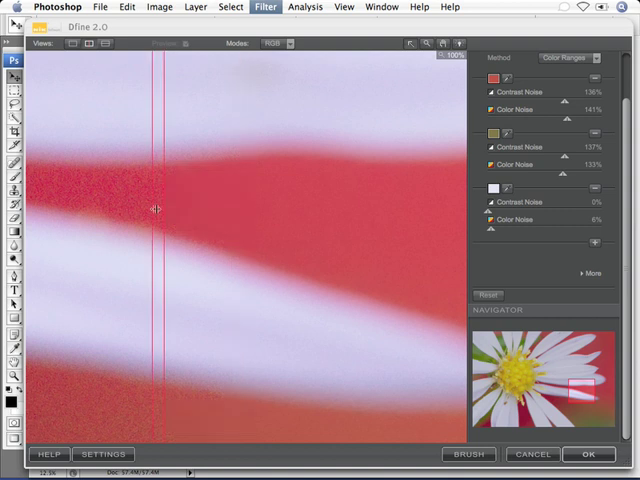
# Step: Slide the before/after divider across the red and green areas, then apply the noise reduction
pyautogui.moveTo(155, 210); pyautogui.dragTo(295, 210)
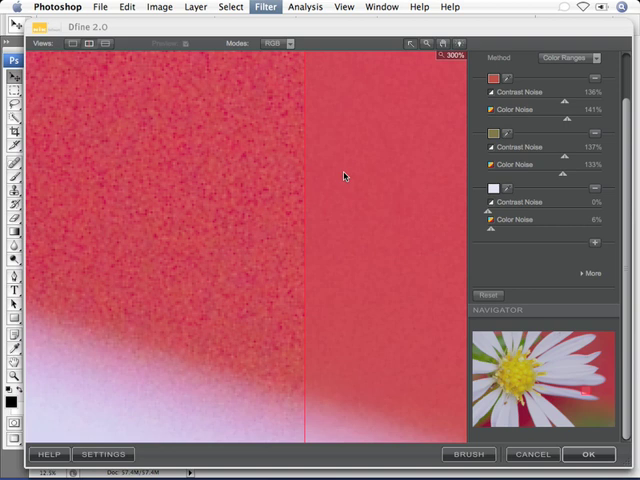
pyautogui.moveTo(290, 164)
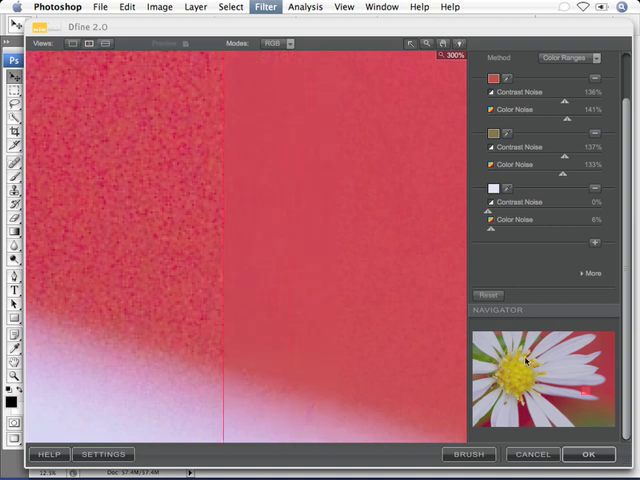
pyautogui.moveTo(585, 391)
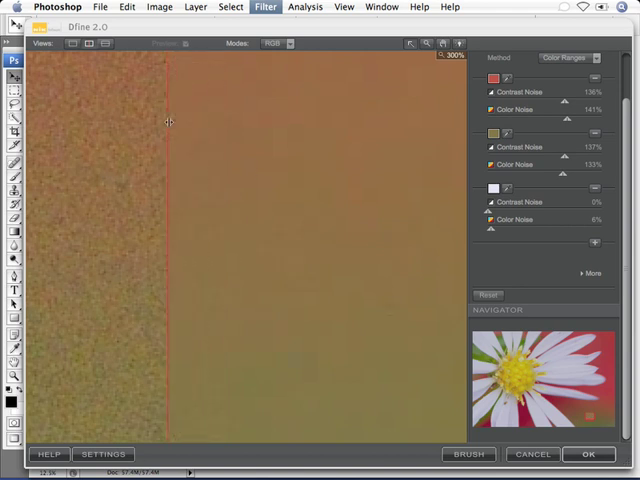
pyautogui.moveTo(168, 122); pyautogui.dragTo(275, 138)
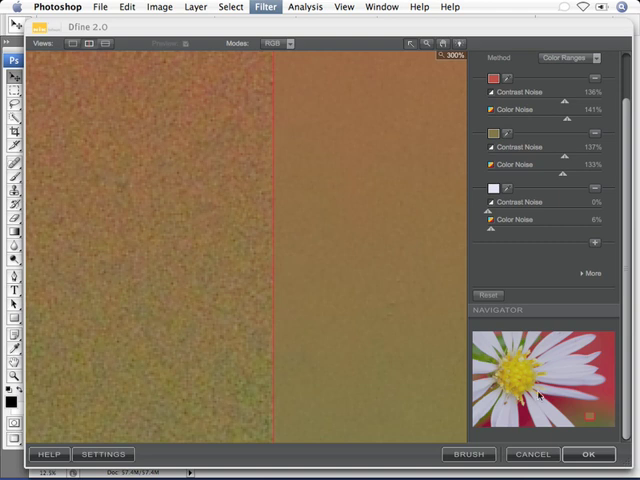
pyautogui.click(588, 454)
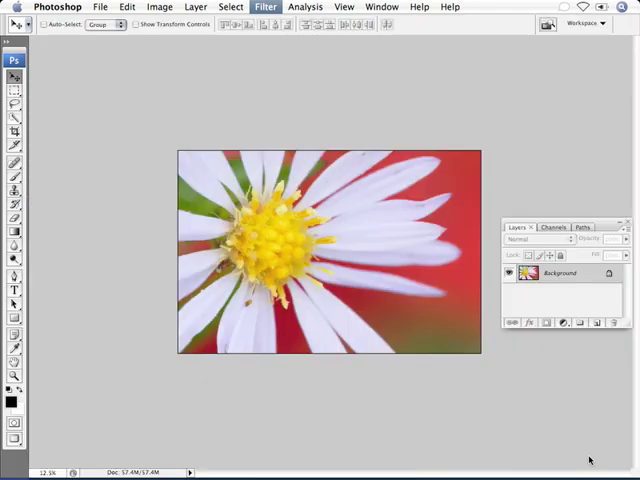